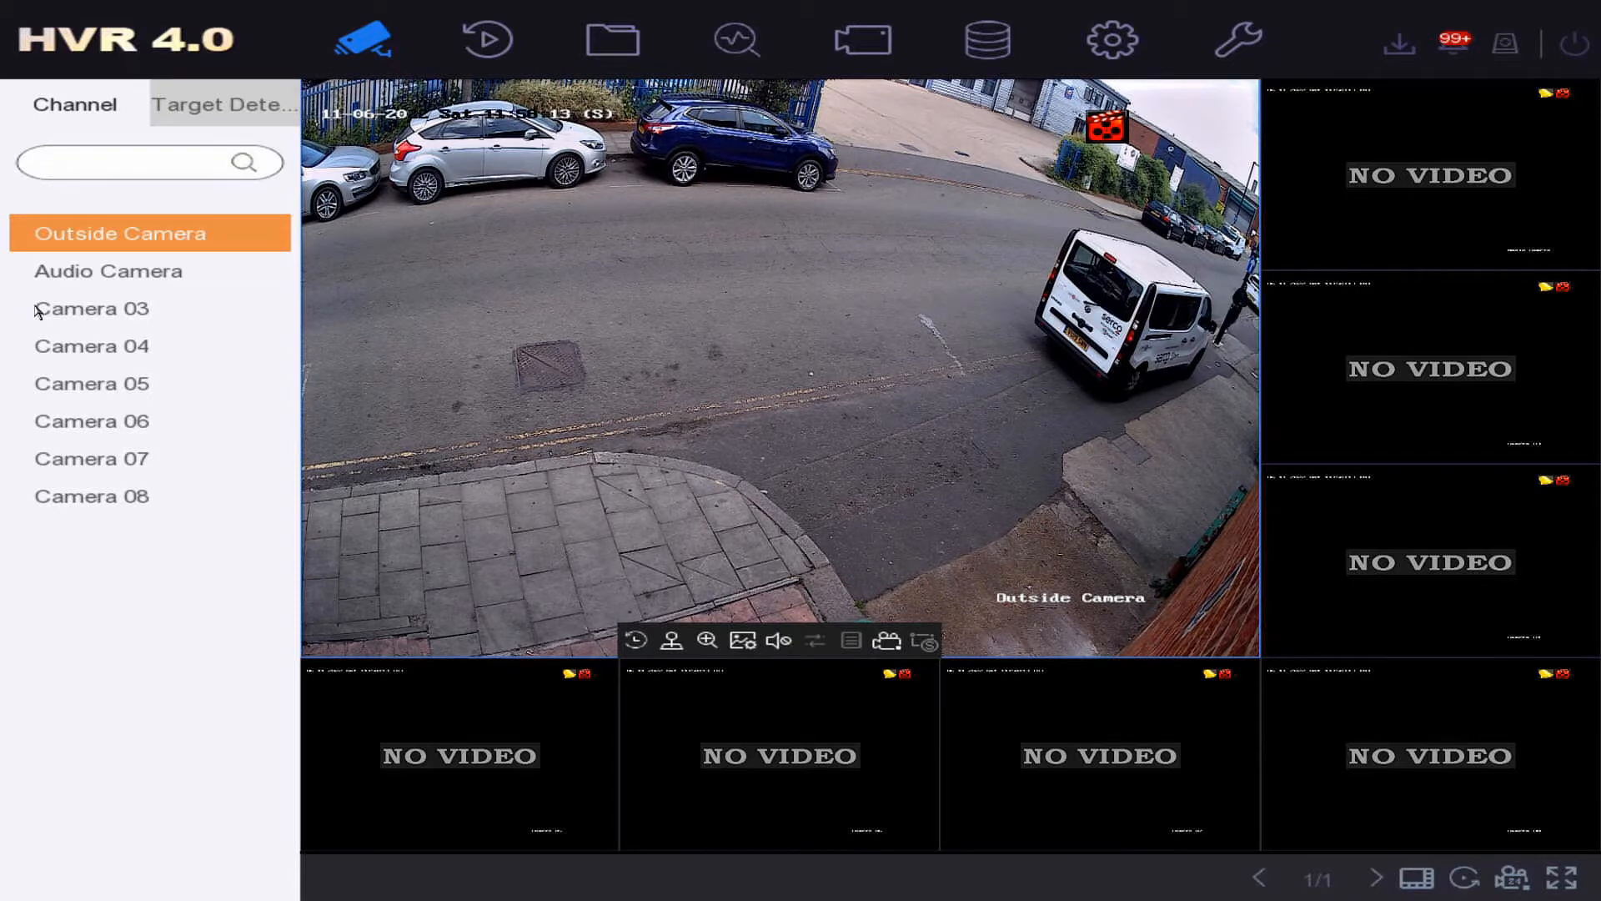
mouse_move(1239, 40)
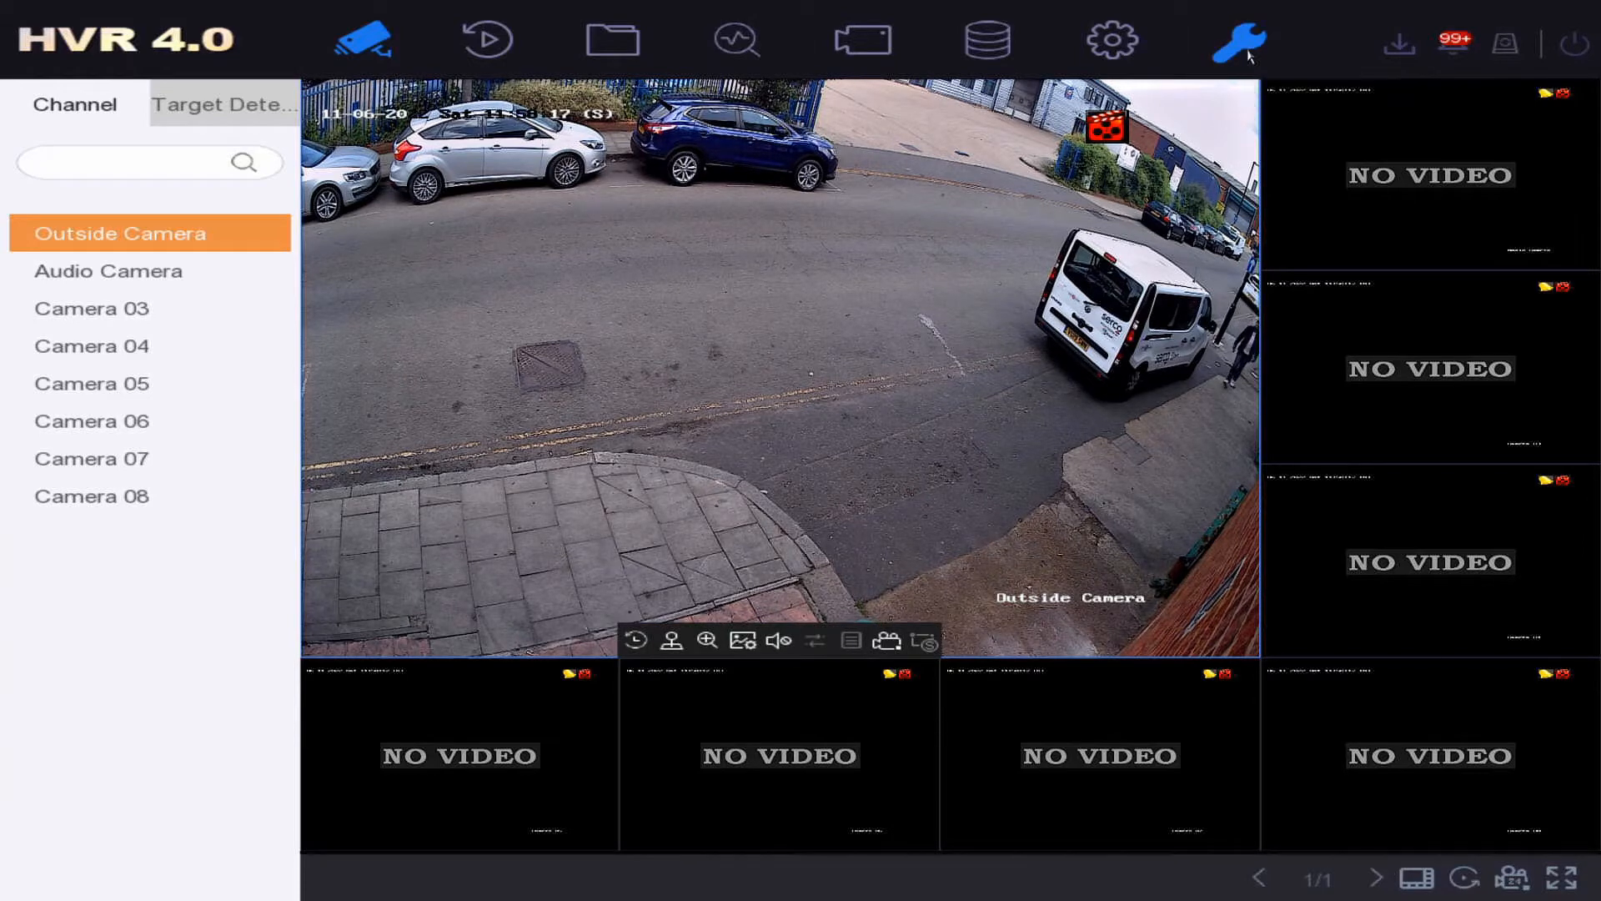
Switch from the live camera grid to the Maintenance area showing system information
click(1236, 40)
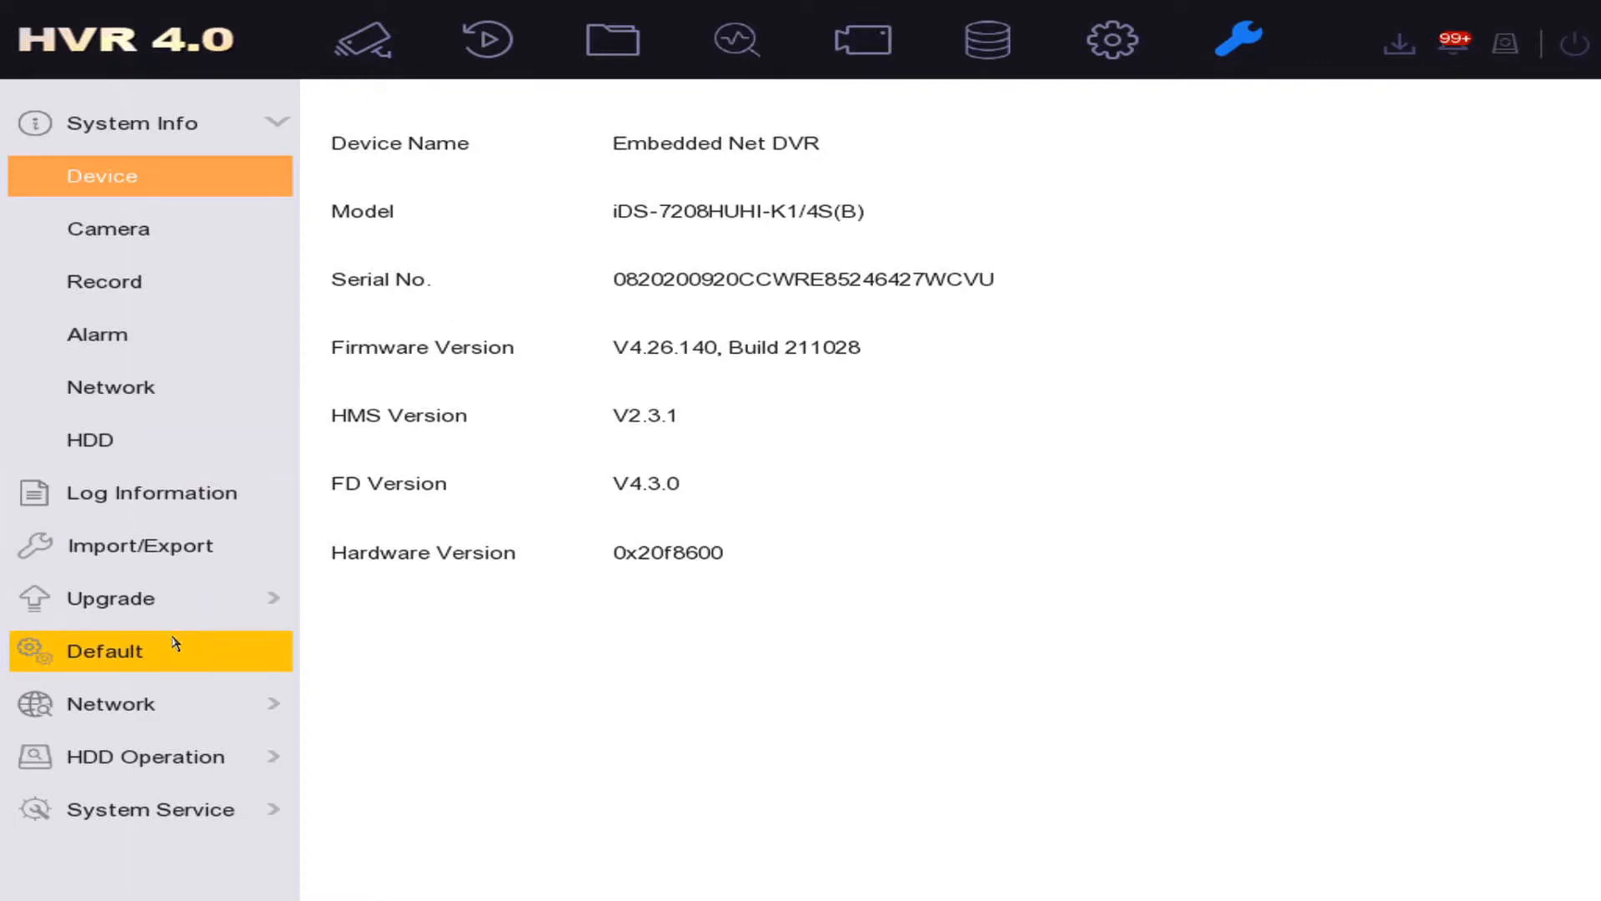
Show the Default page listing Restore Defaults, Factory Defaults and Restore to Inactive
click(104, 650)
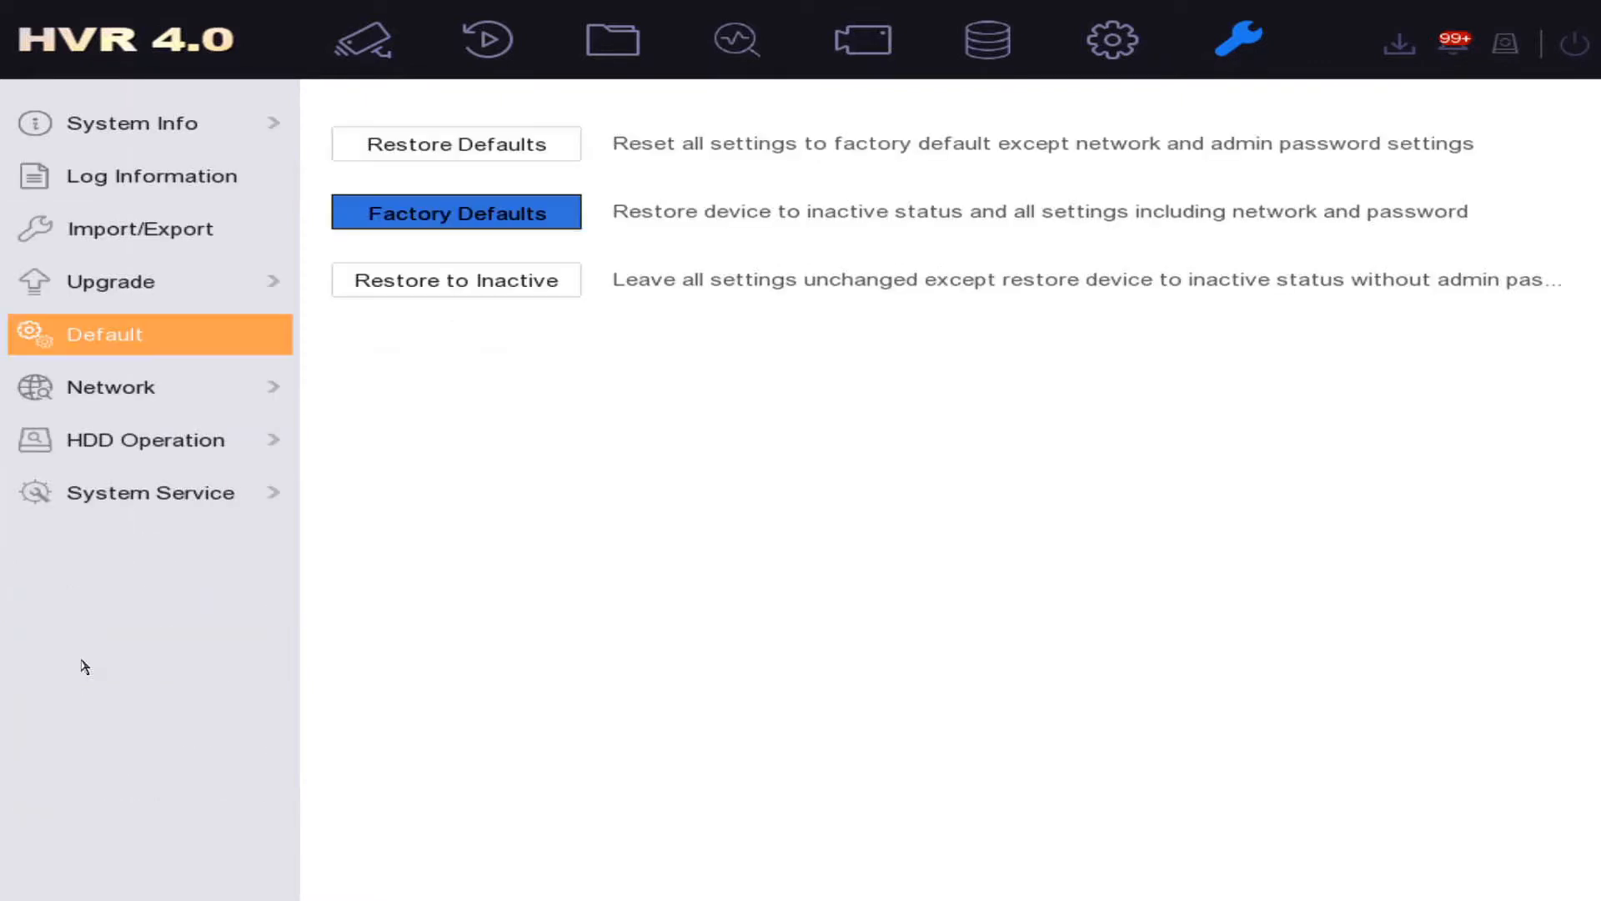
mouse_move(986, 499)
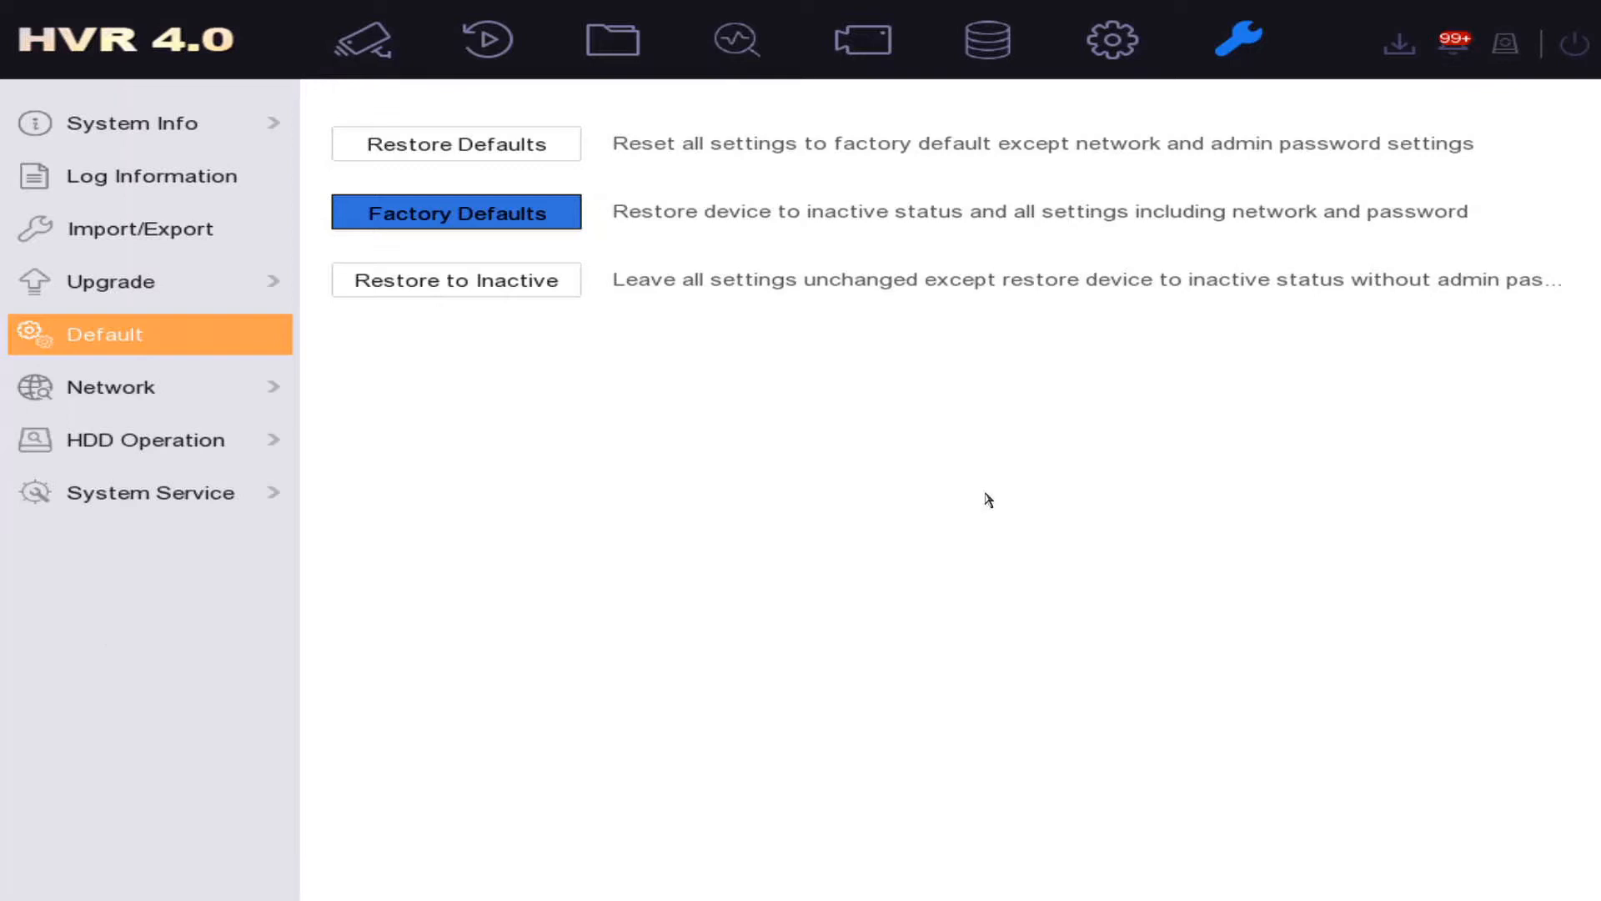
mouse_move(749, 348)
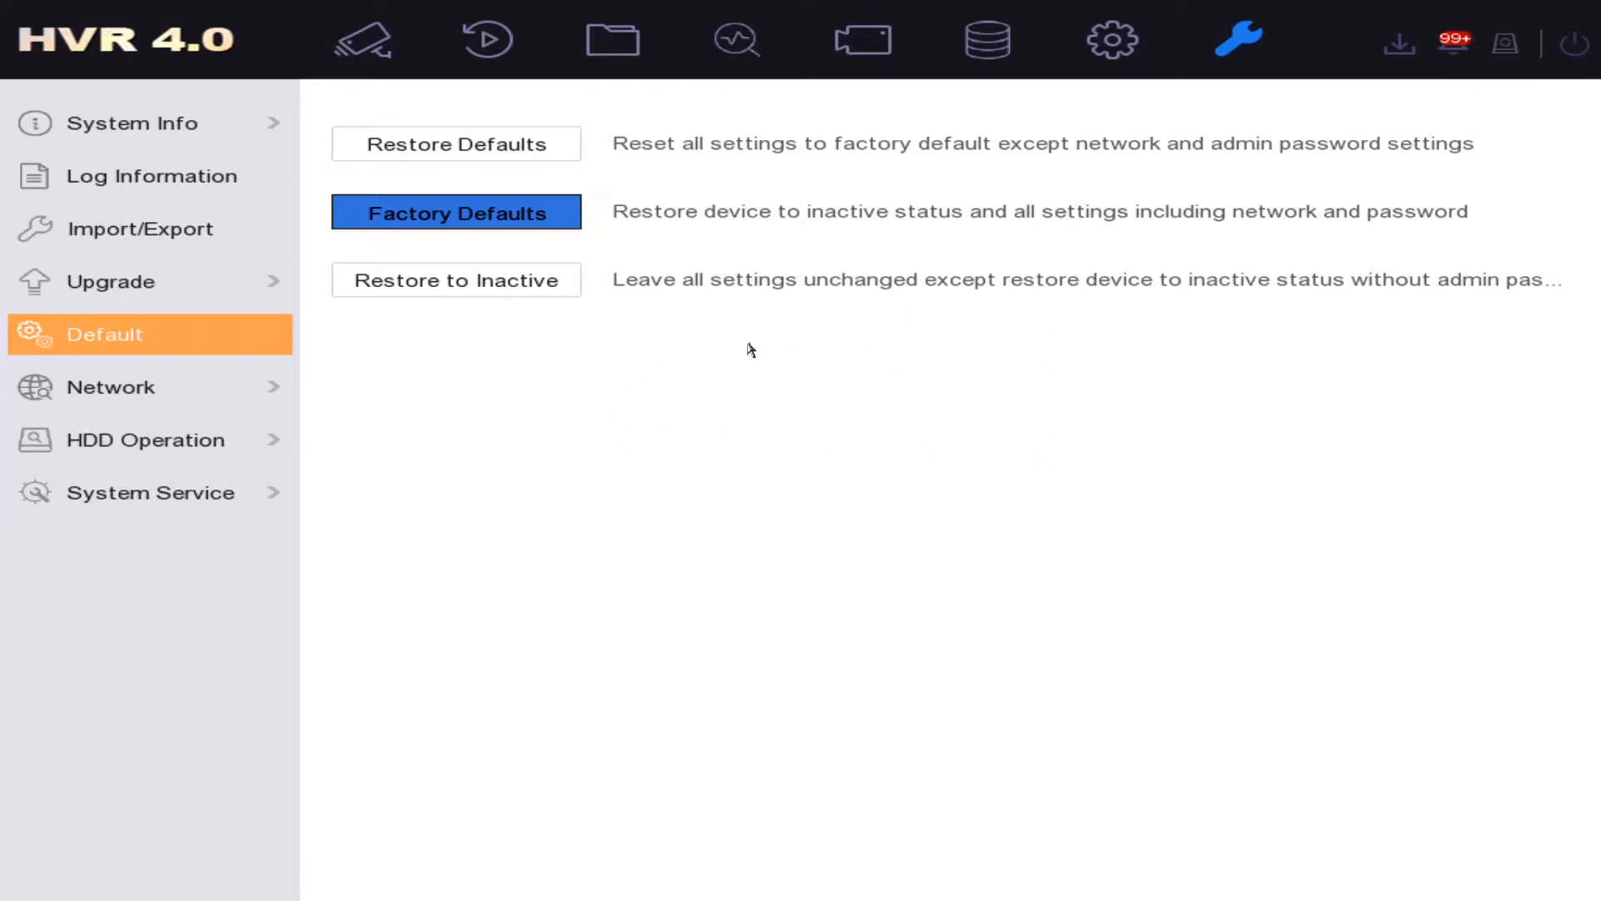
mouse_move(902, 356)
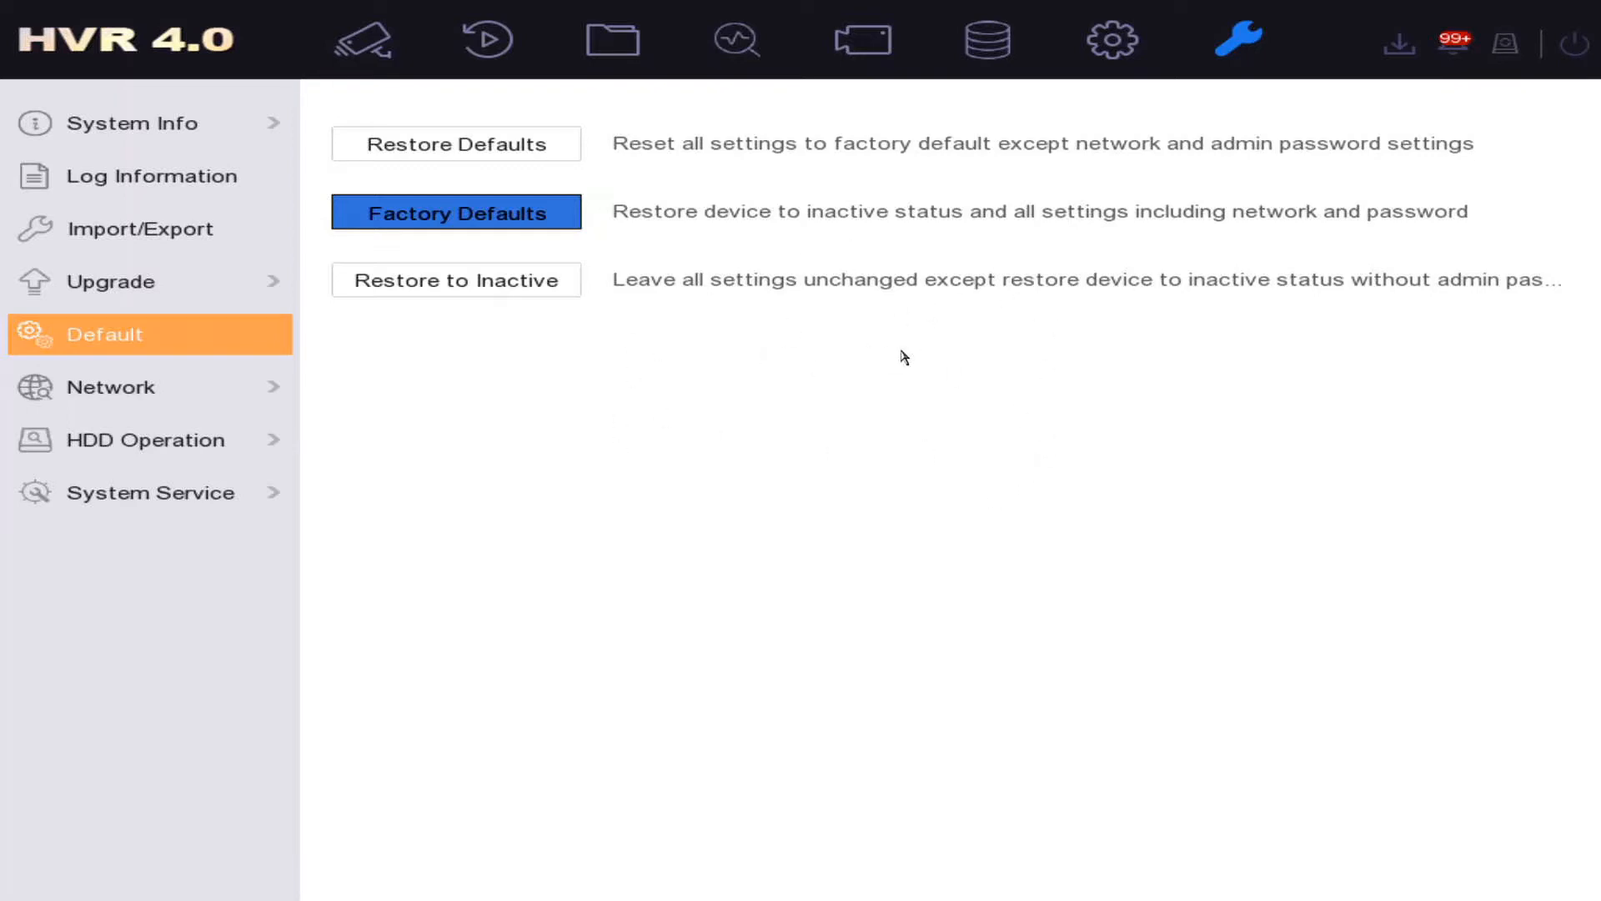
mouse_move(869, 370)
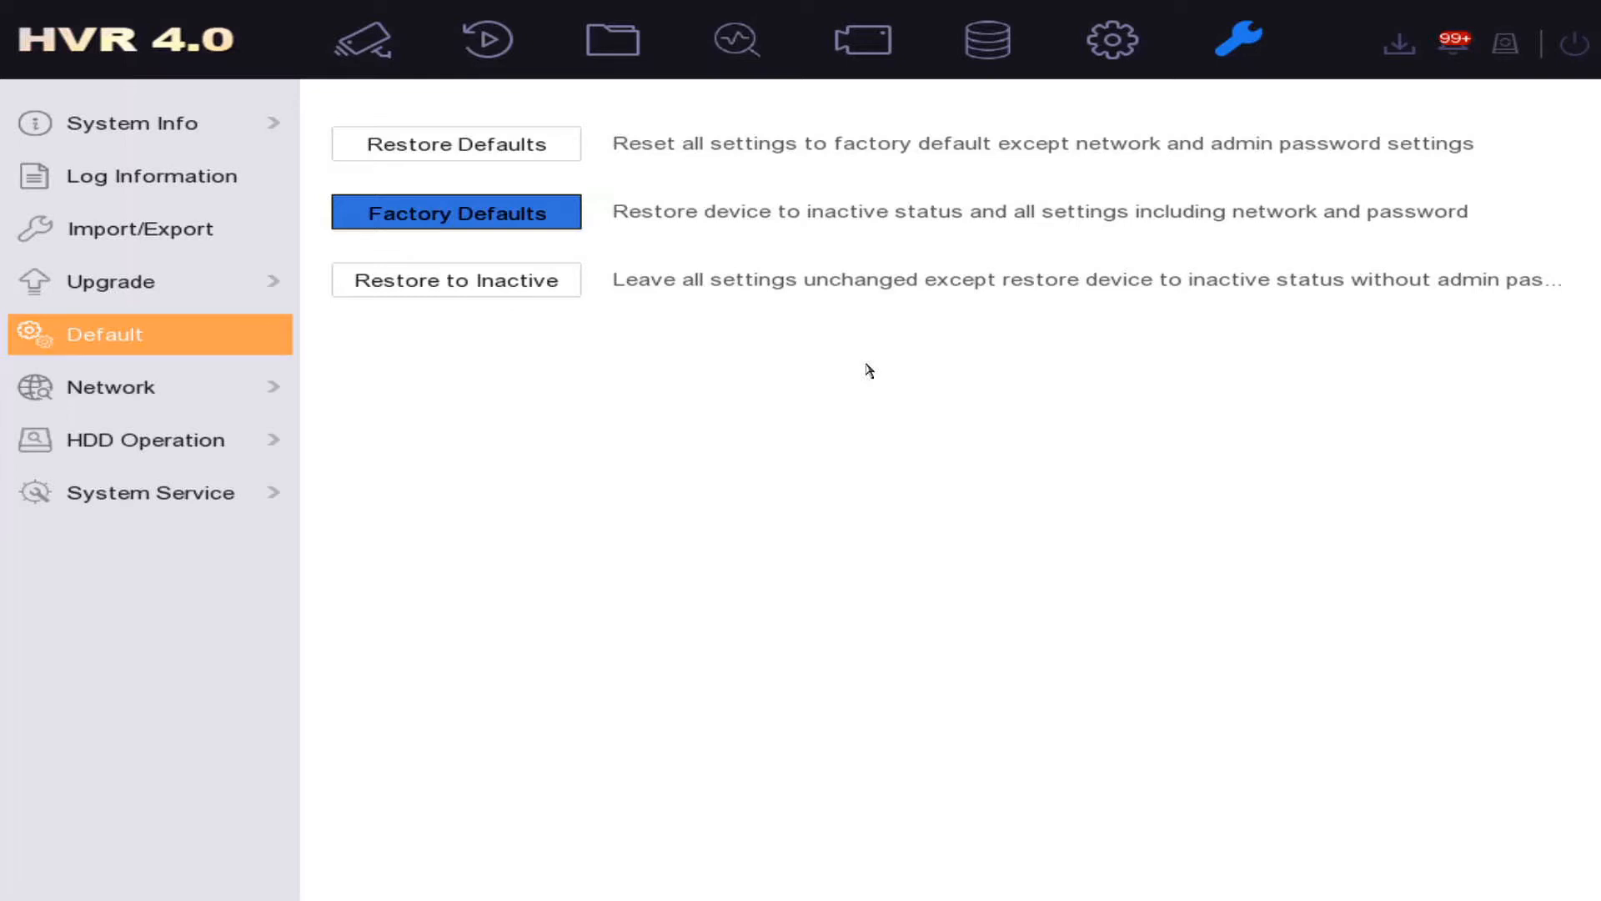
click(456, 143)
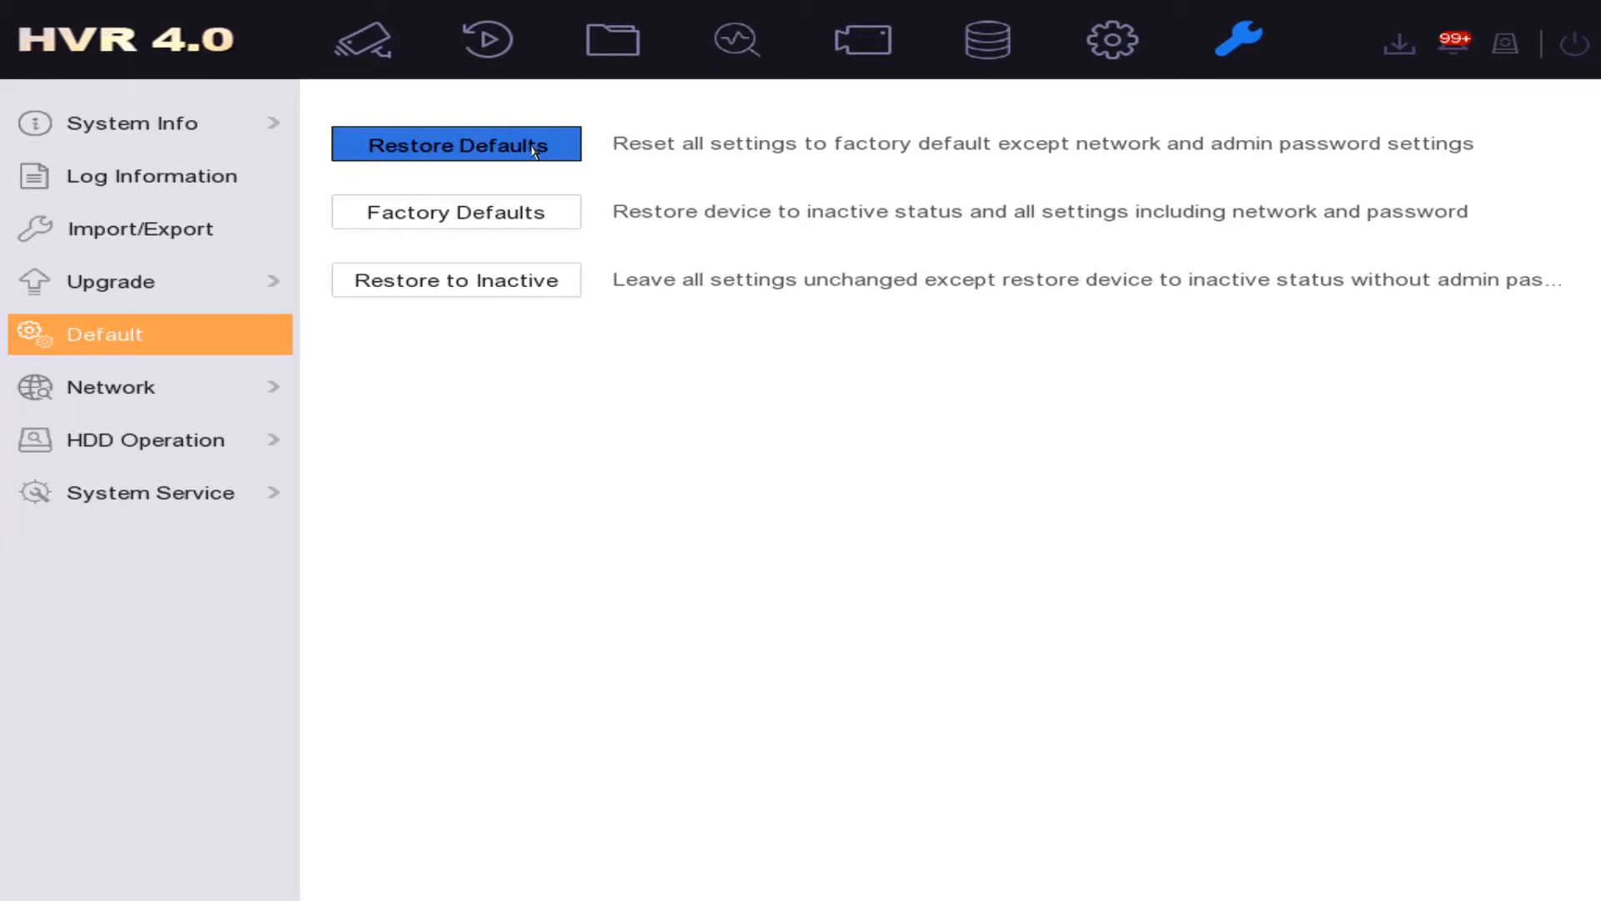
mouse_move(560, 140)
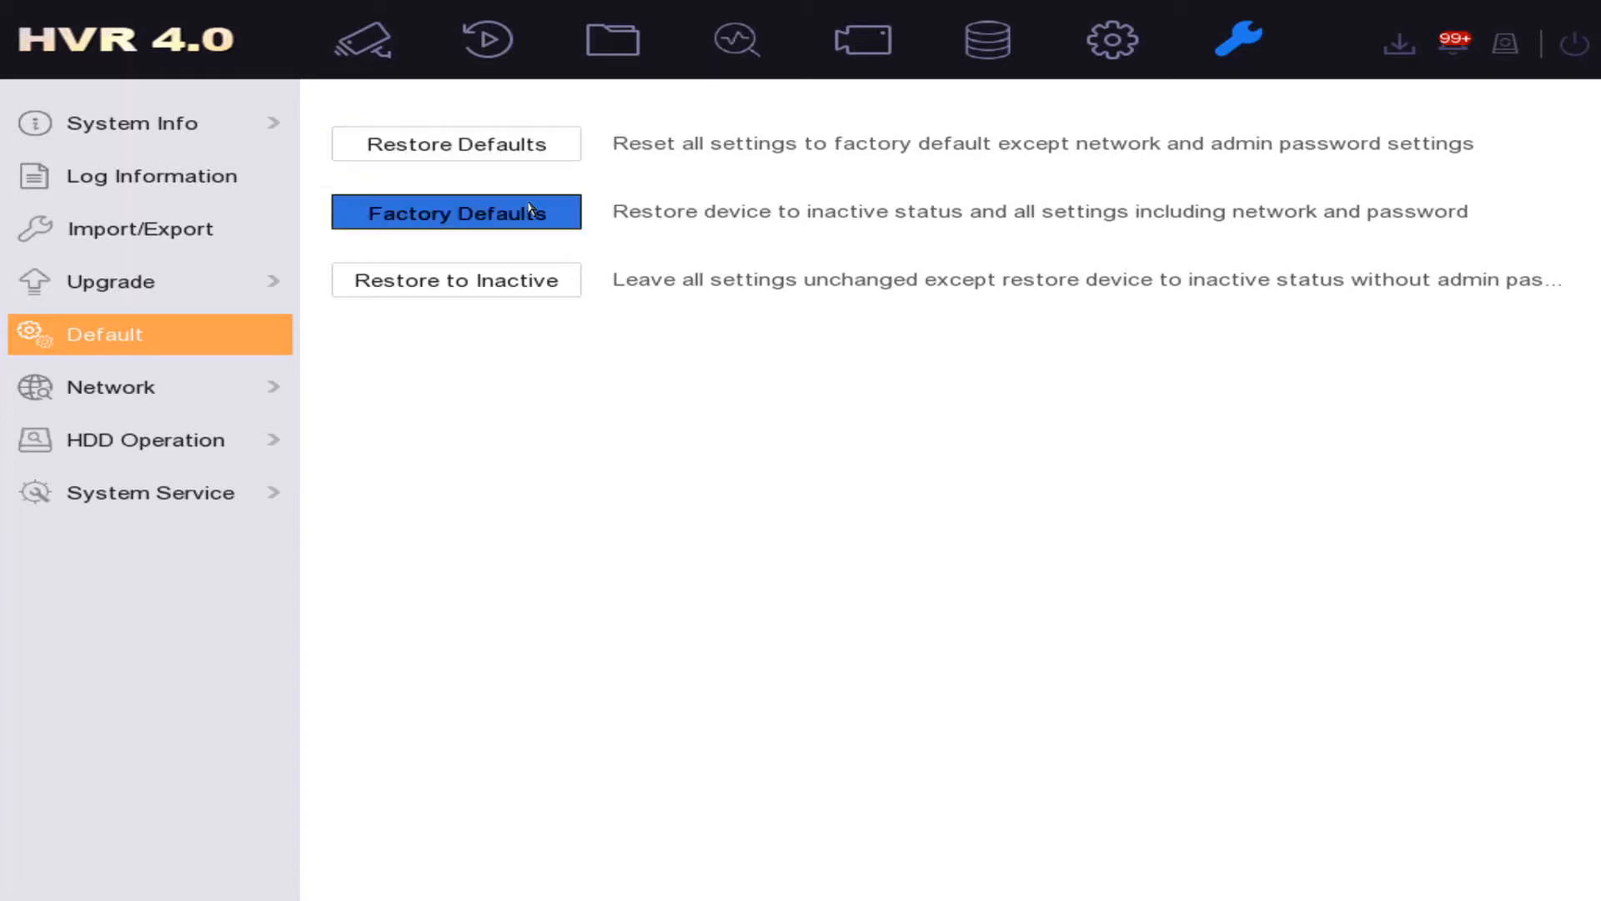
mouse_move(390, 212)
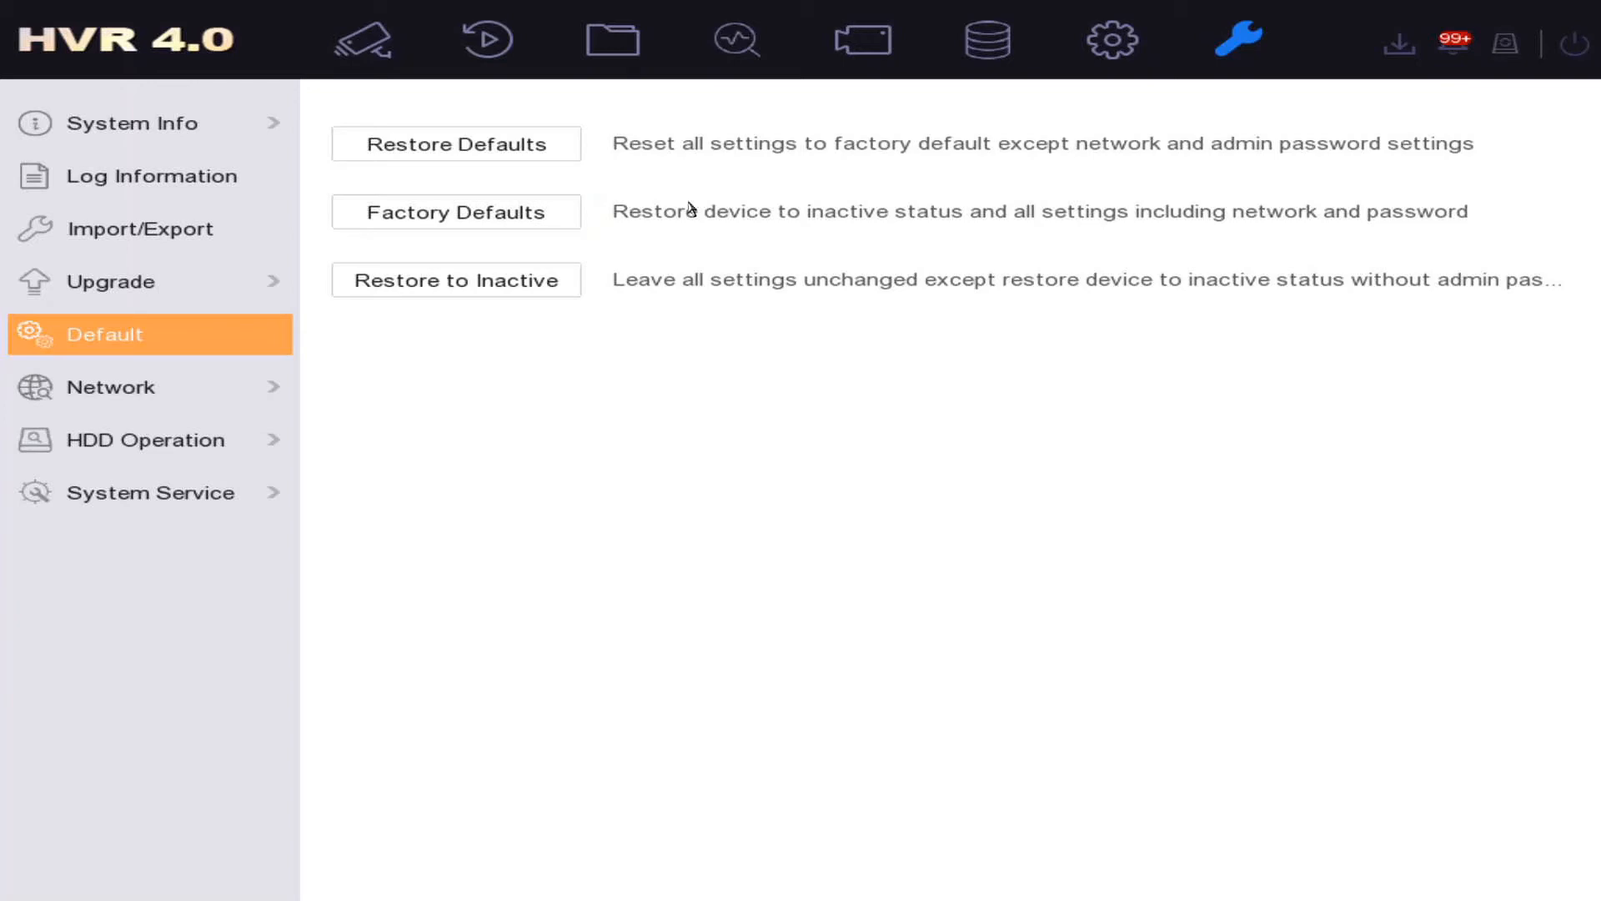
mouse_move(678, 233)
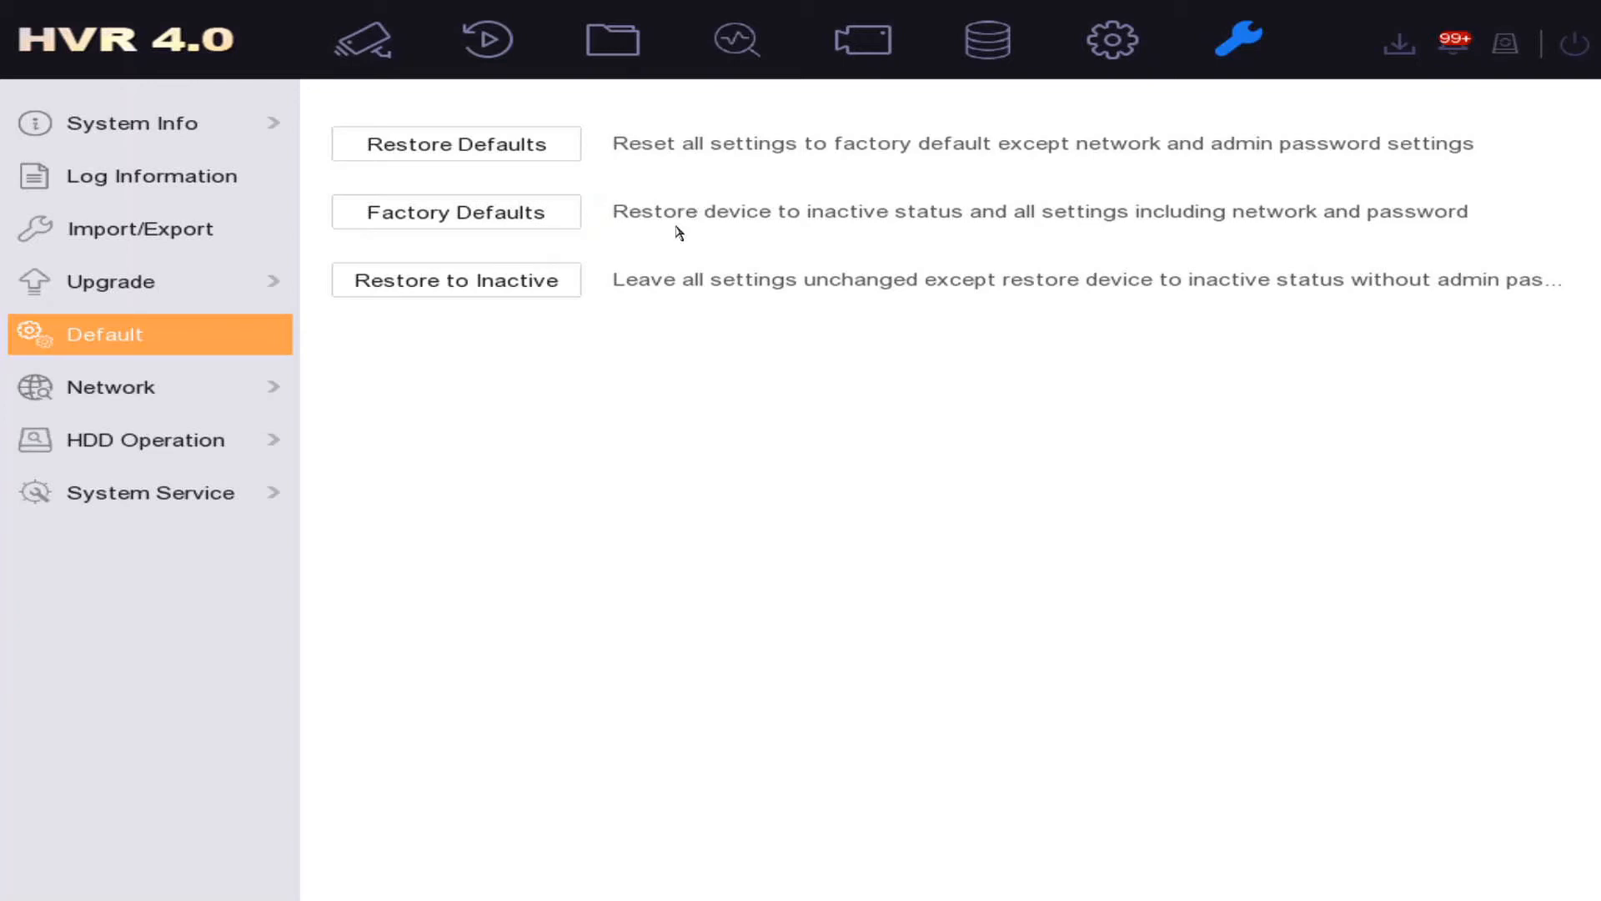
mouse_move(940, 321)
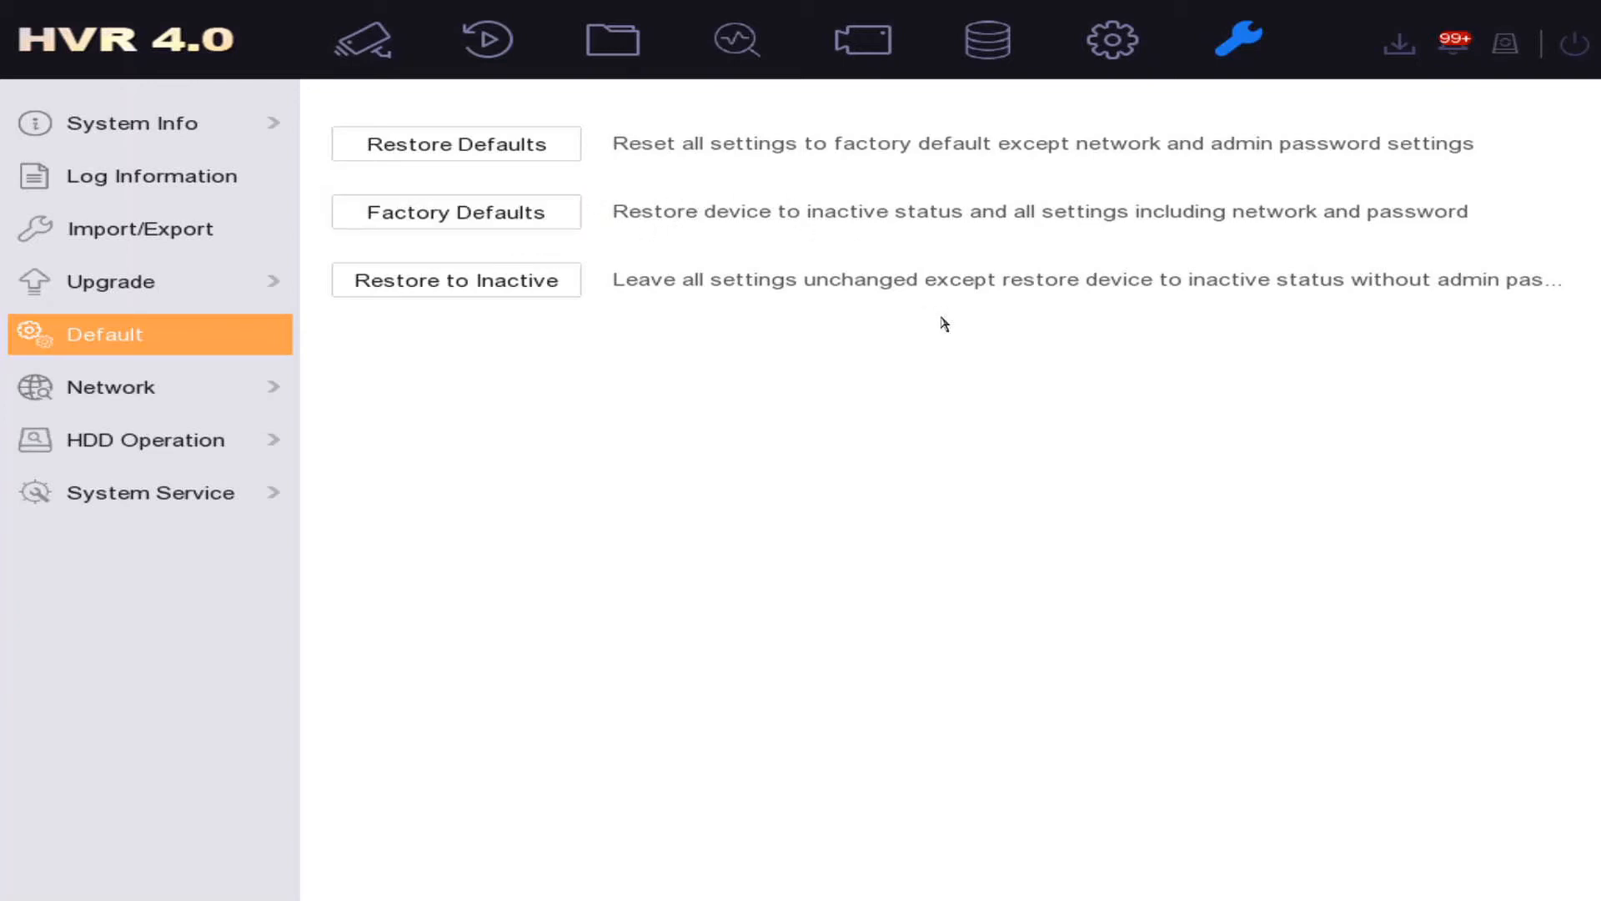
mouse_move(782, 412)
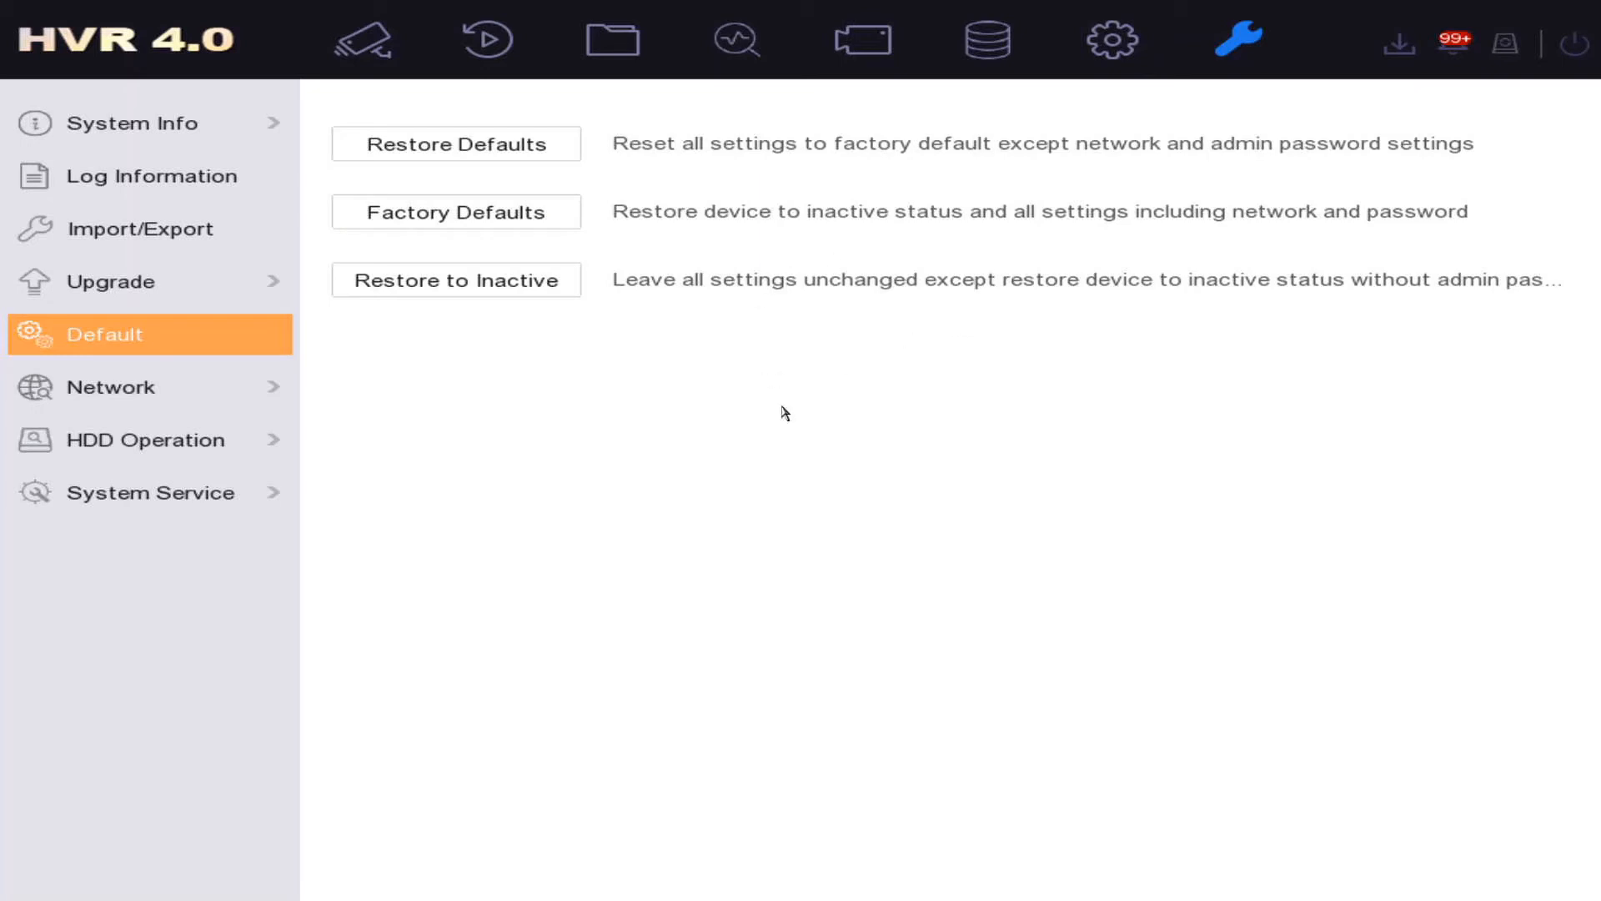
mouse_move(617, 502)
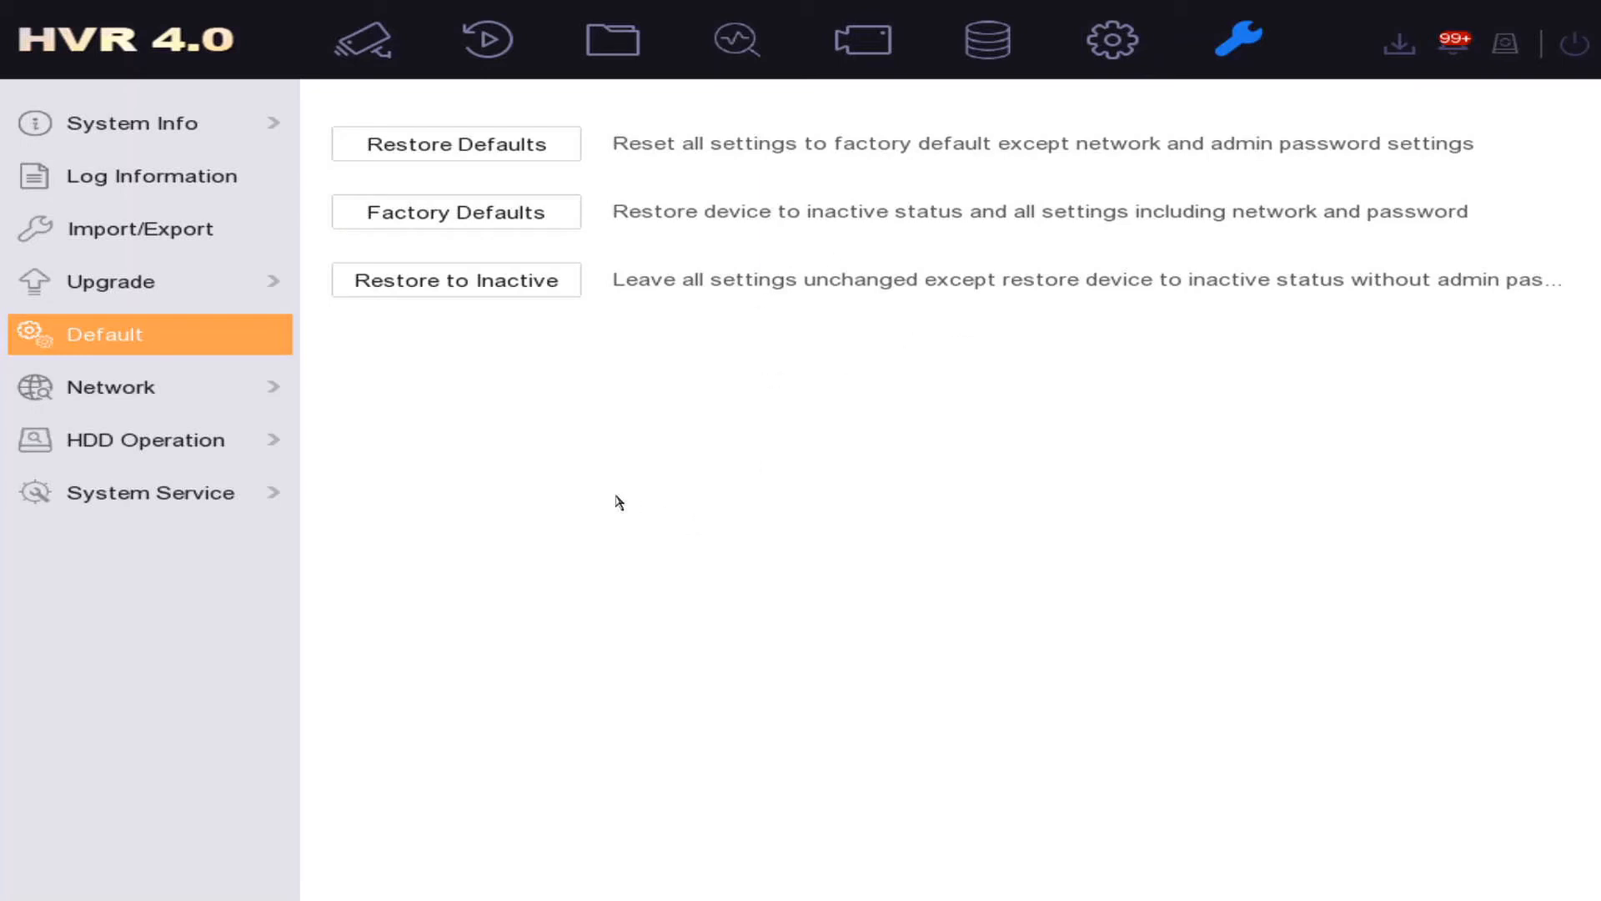
mouse_move(420, 416)
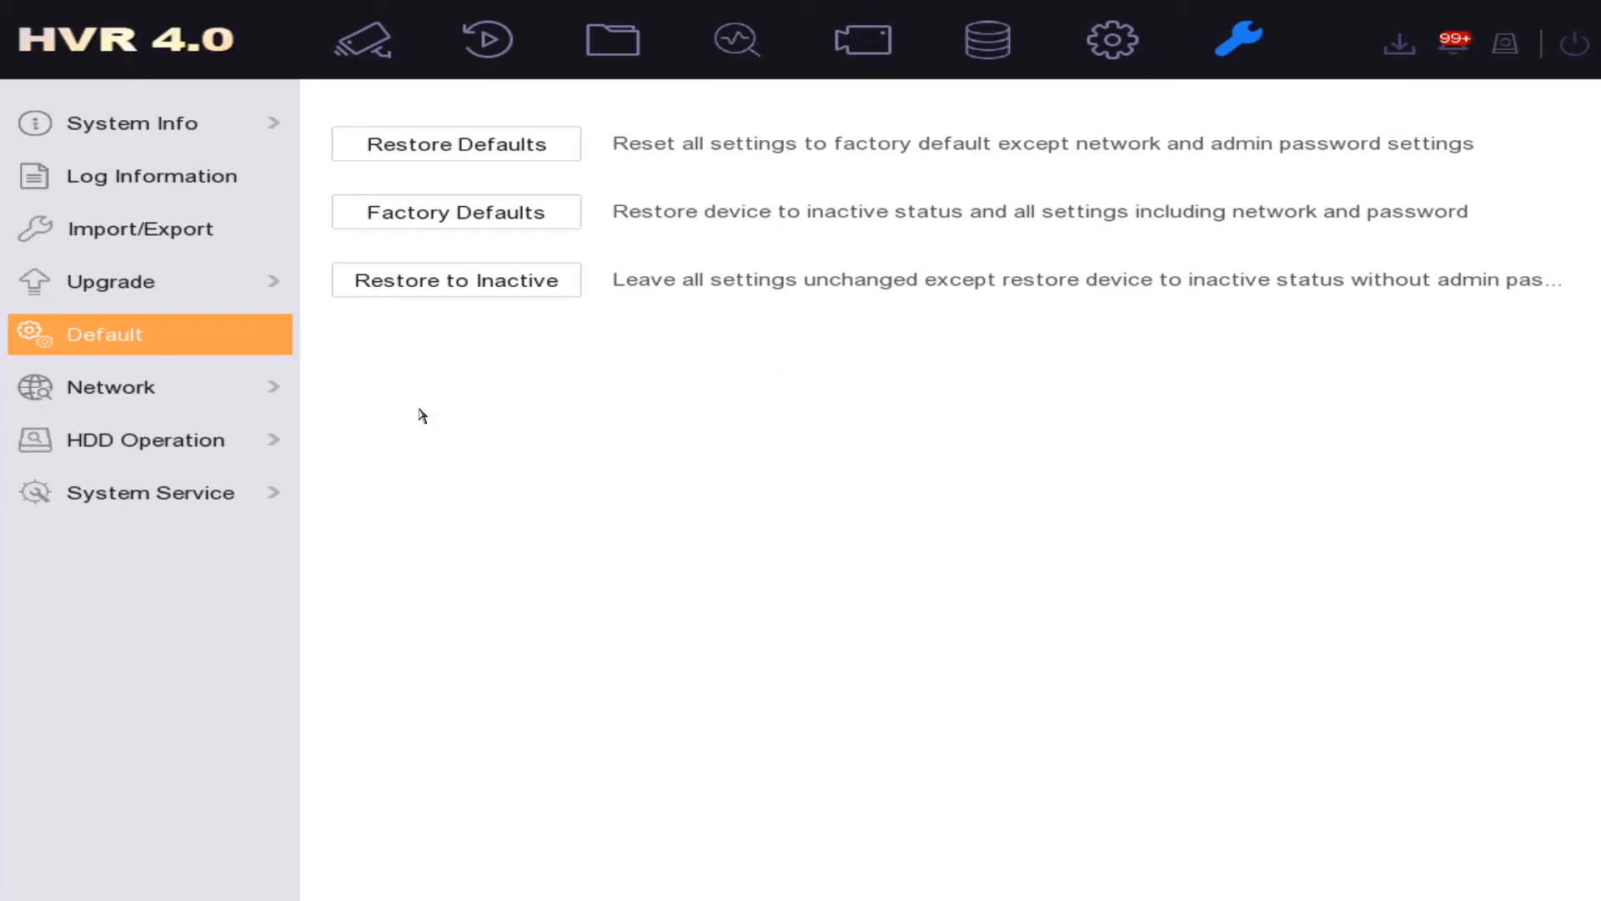